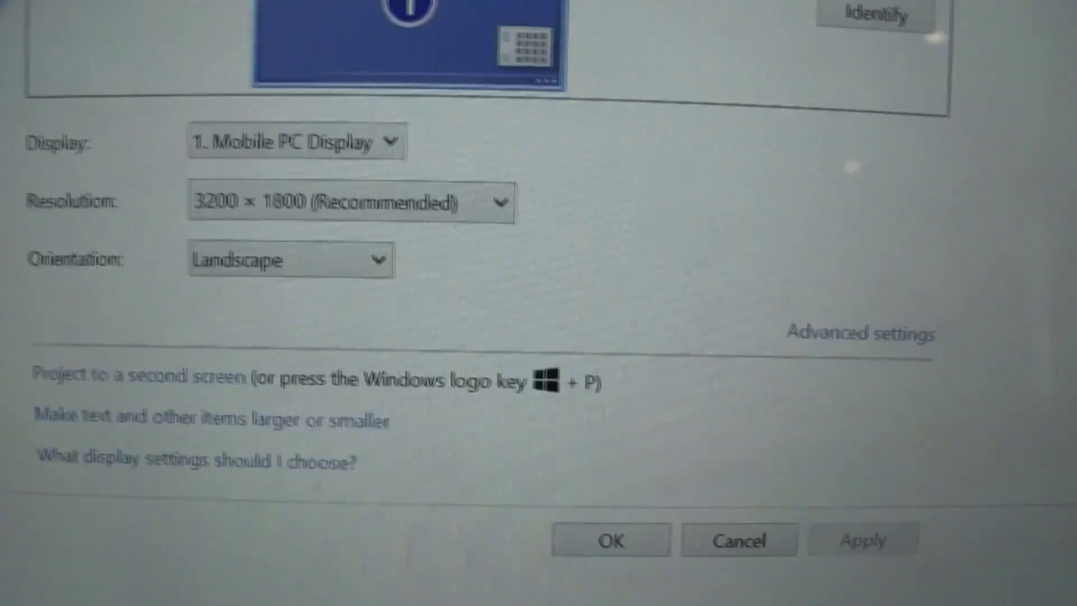
scroll(up, 3)
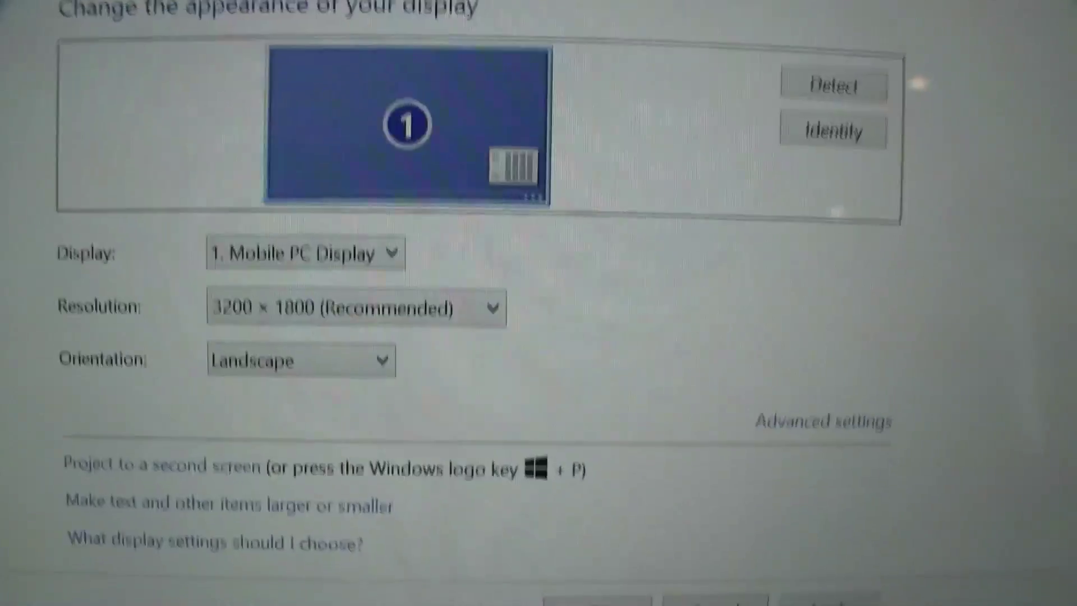